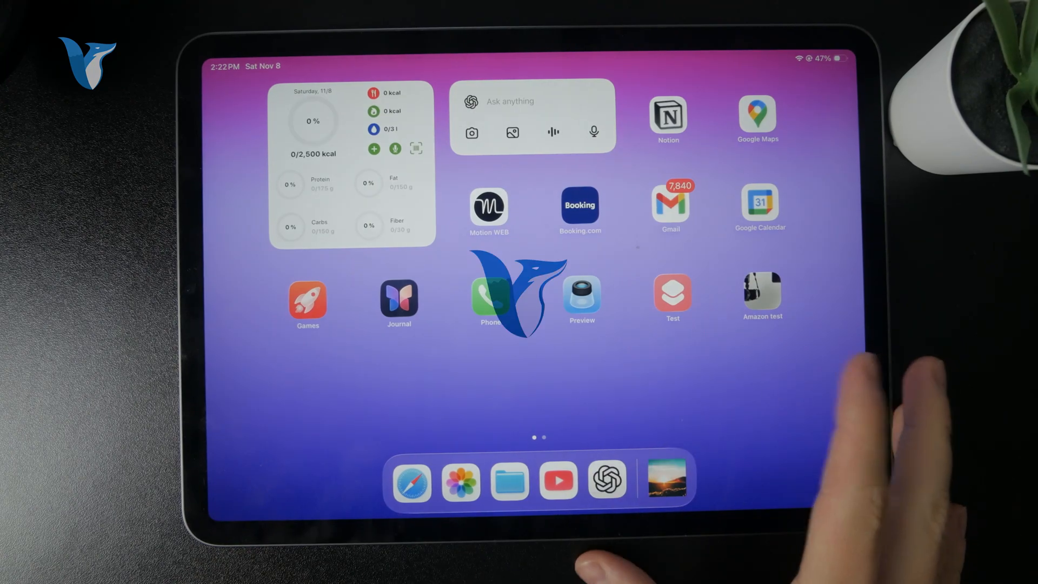
Browse the App Library, then return to the second Home Screen page with the clock widget.
scroll(left, 3)
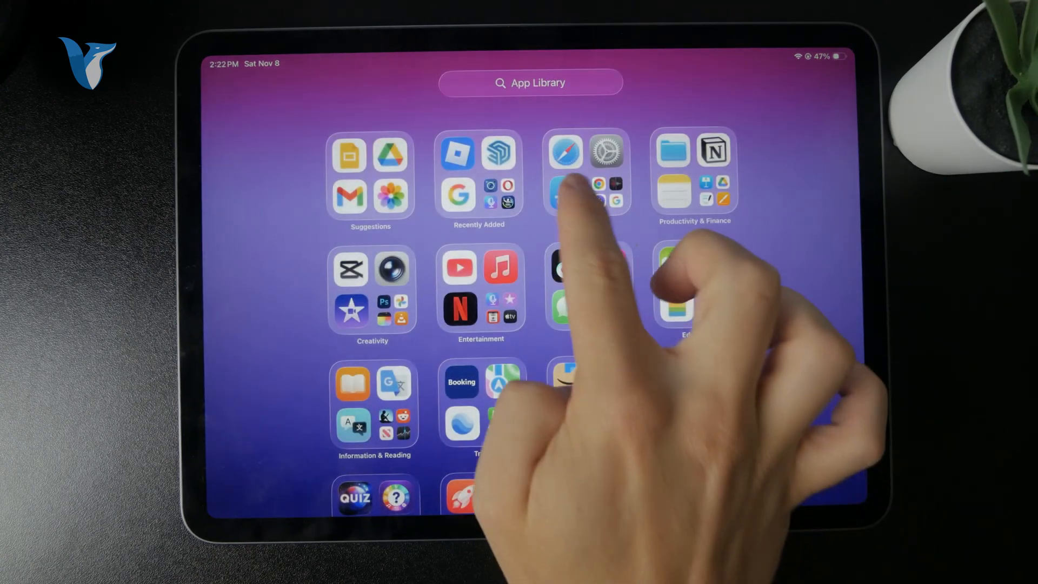
click(567, 192)
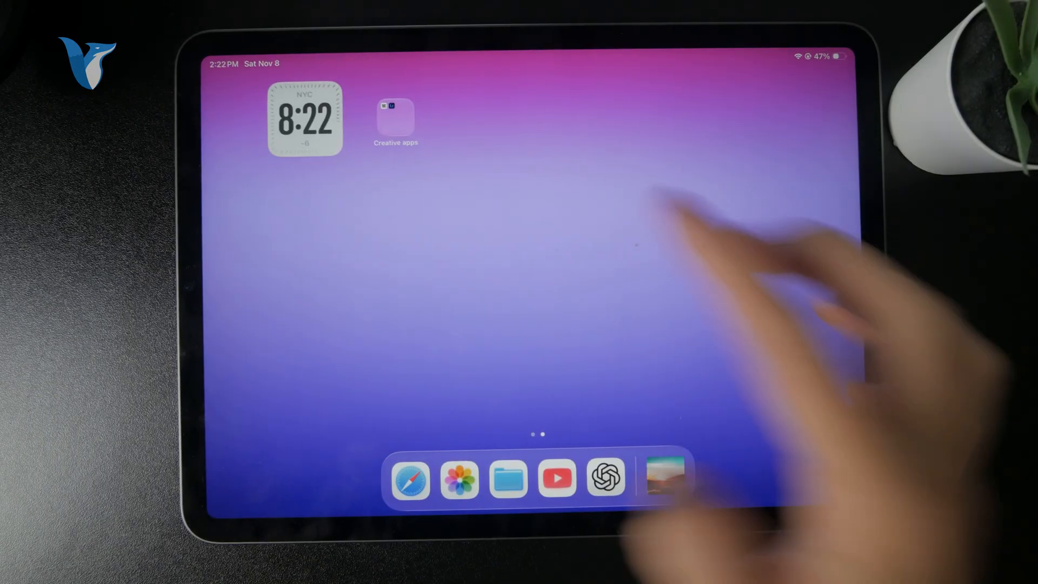
Launch Settings from the Home Screen, opening on the Apple Account page.
scroll(left, 3)
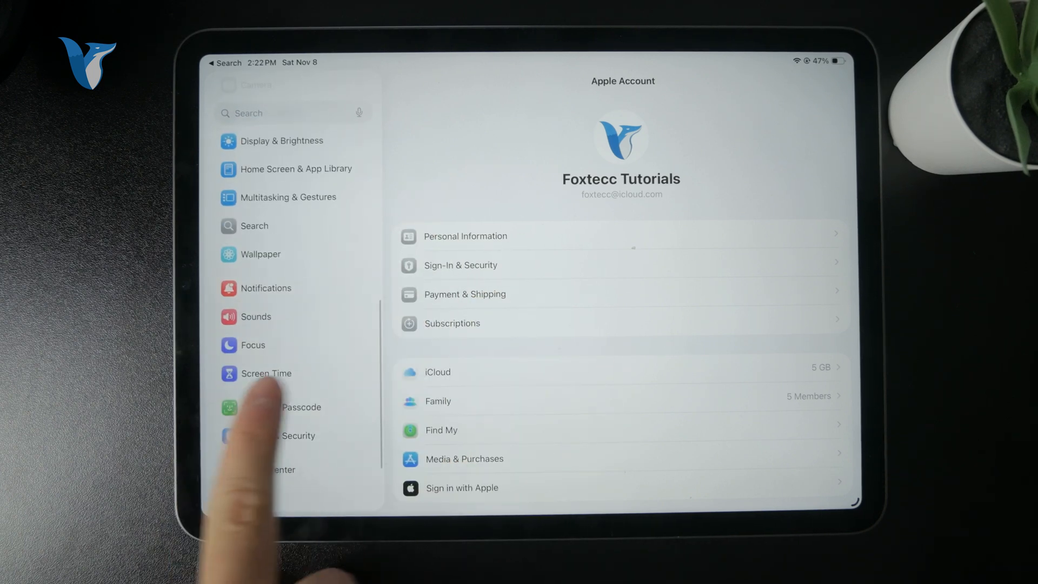
Review Screen Time's App Installations & Purchases restrictions, then go back to Content & Privacy Restrictions.
click(266, 373)
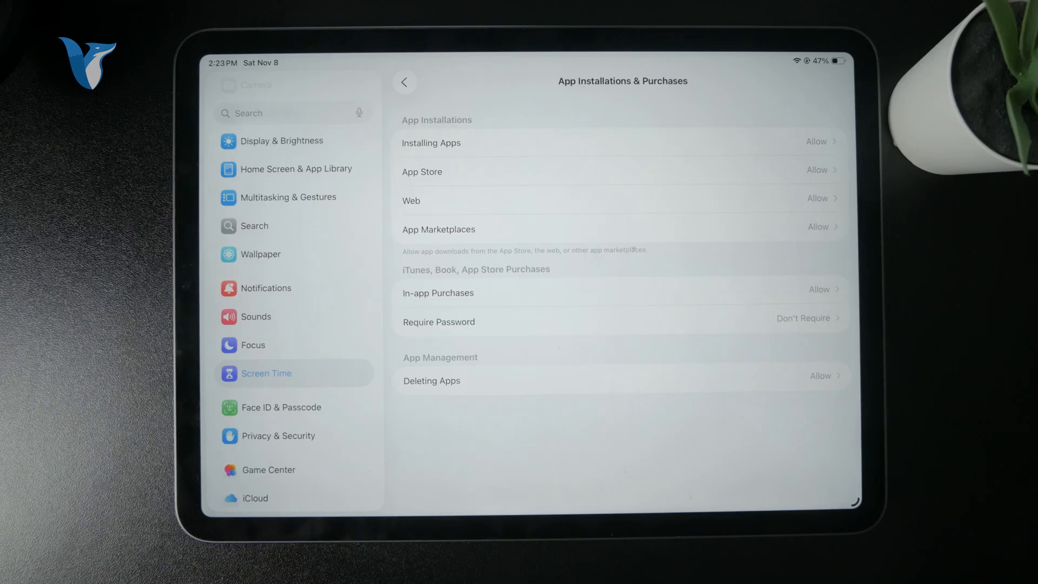
click(405, 82)
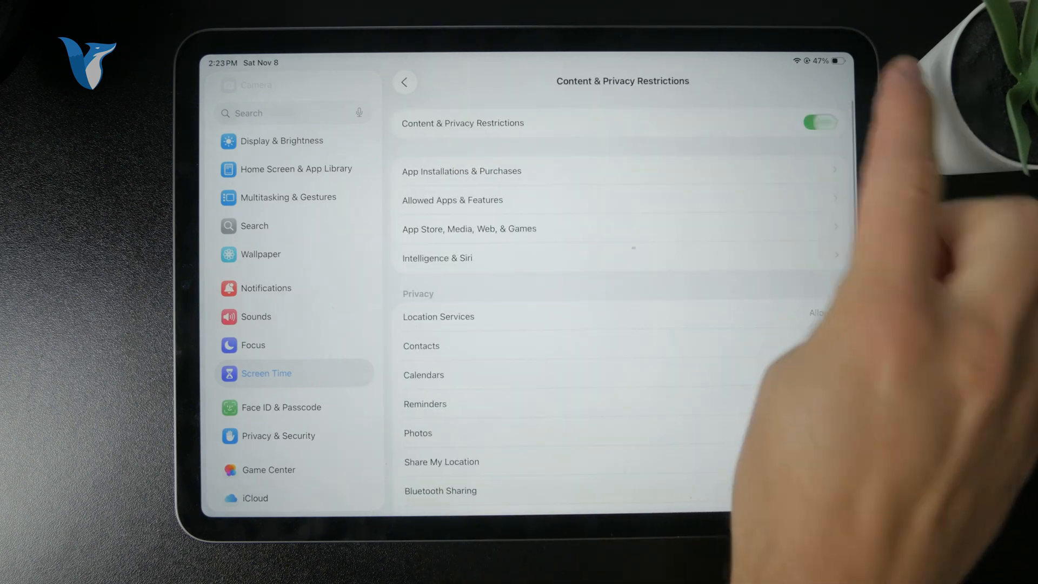
Go to General in the sidebar and open its Software Update page.
click(820, 121)
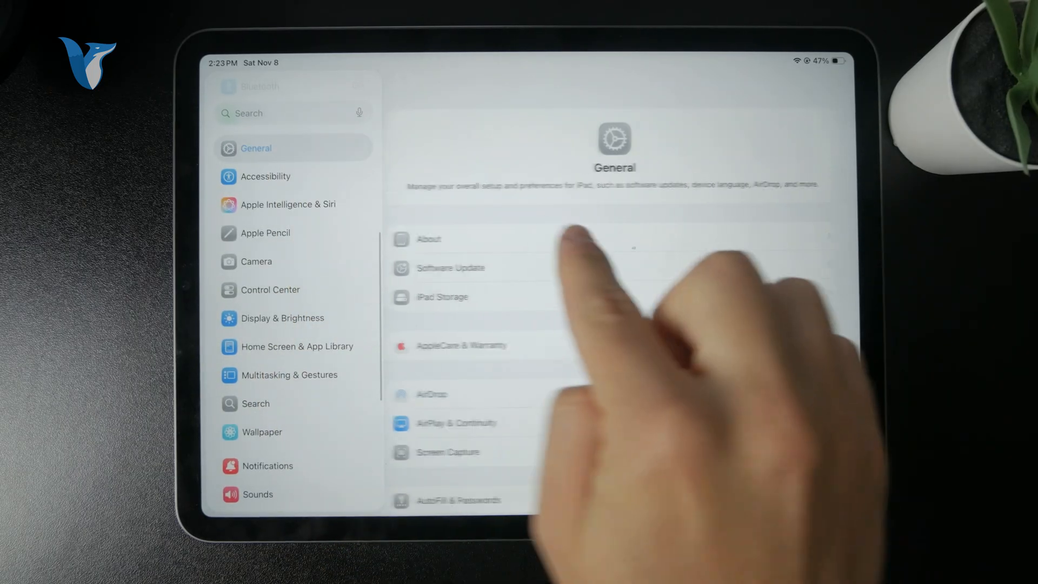
click(456, 267)
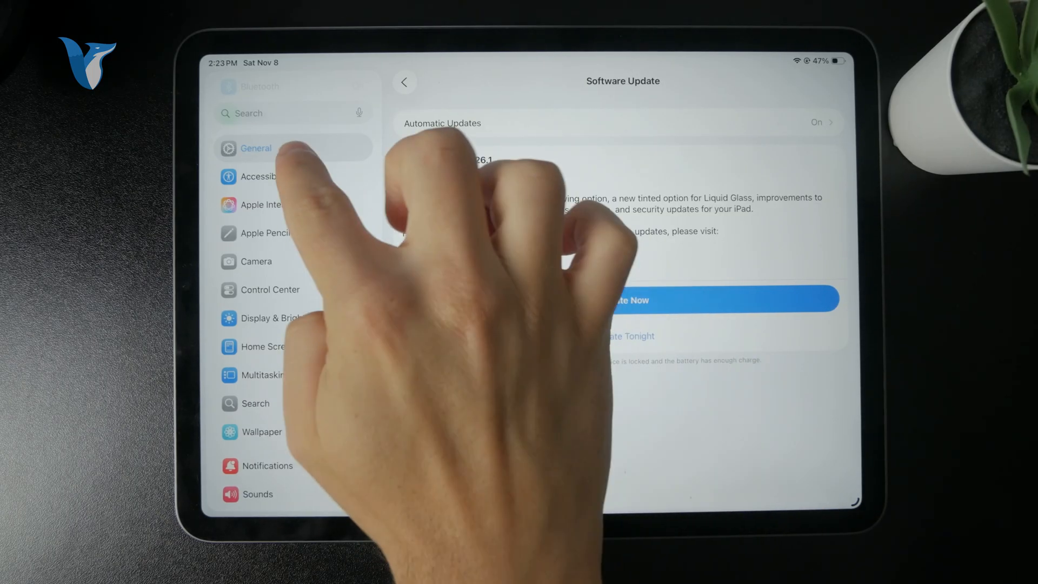
Close Settings and go back to the main Home Screen page.
key(home)
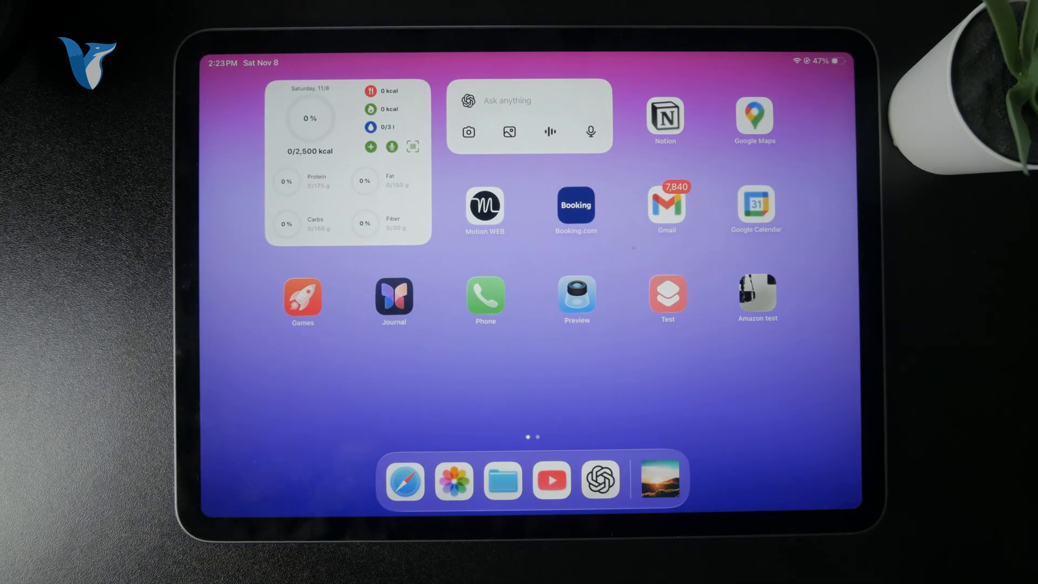